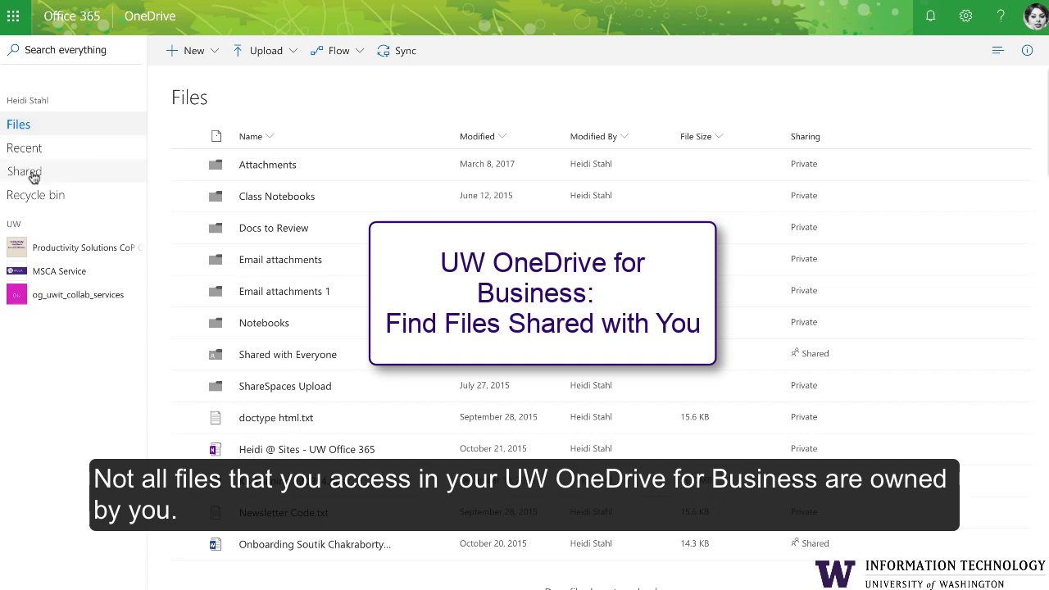
Step: Show the Shared with me list of files others have shared
left_click(25, 171)
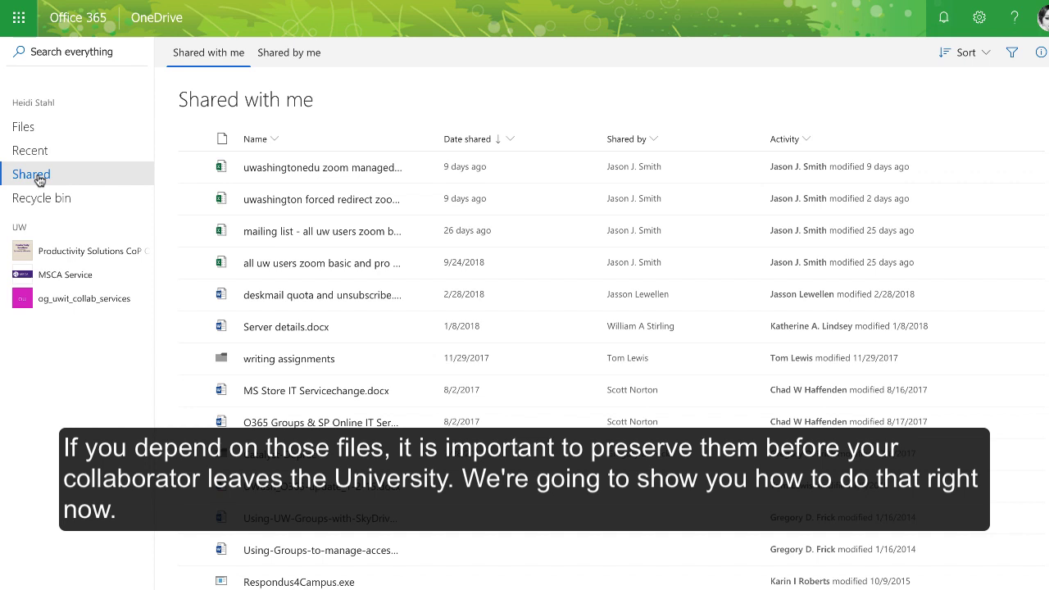
left_click(23, 126)
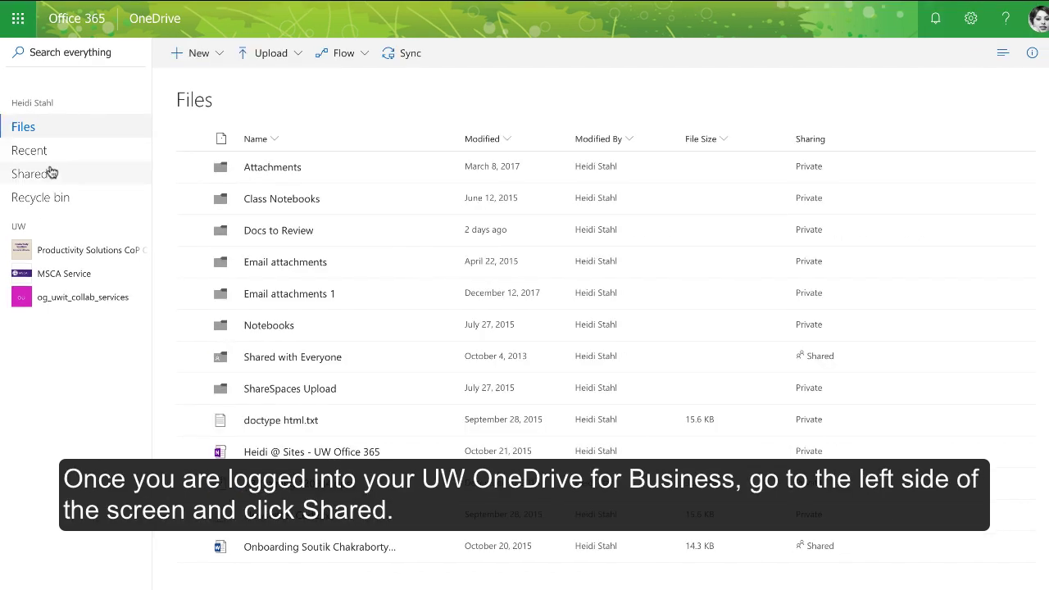
left_click(32, 174)
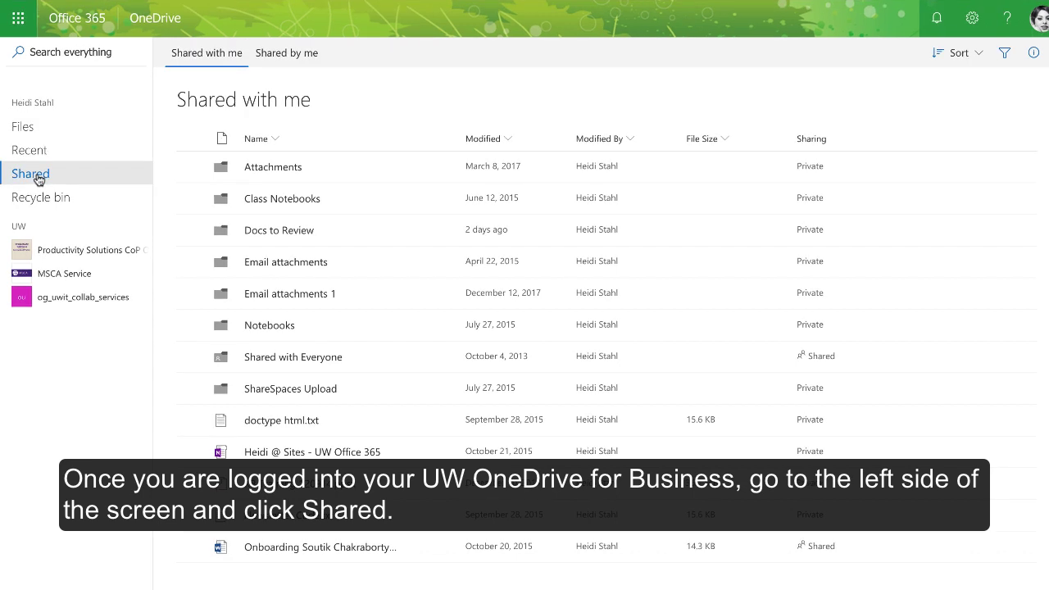
left_click(29, 174)
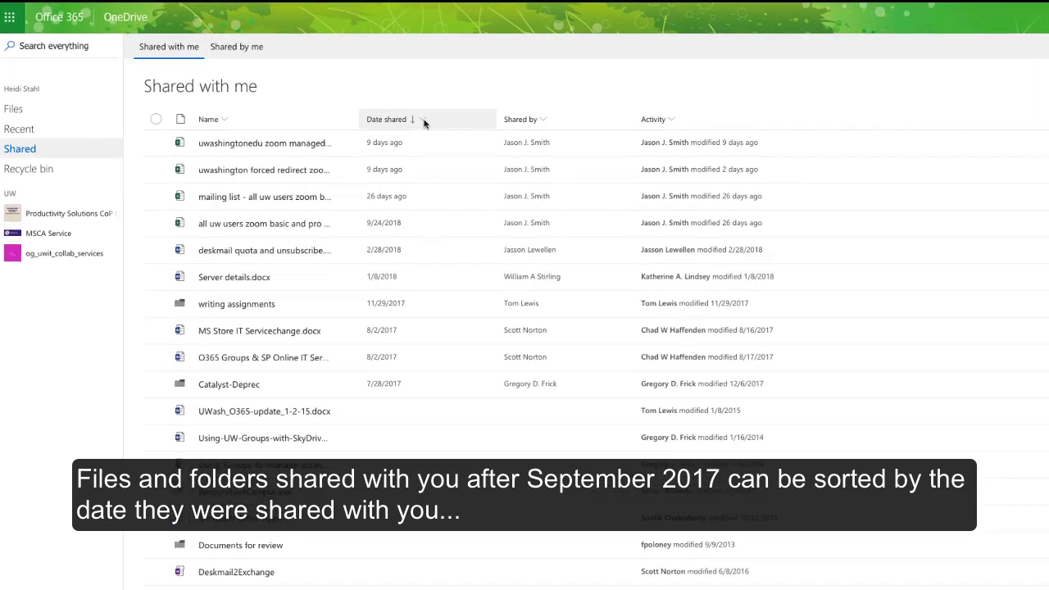
left_click(425, 119)
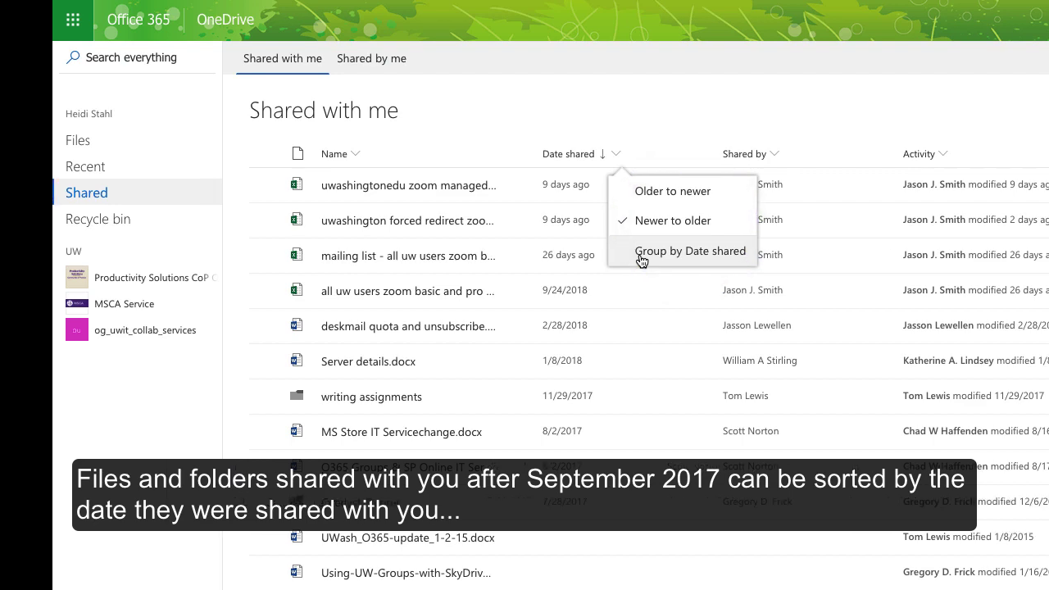
left_click(690, 250)
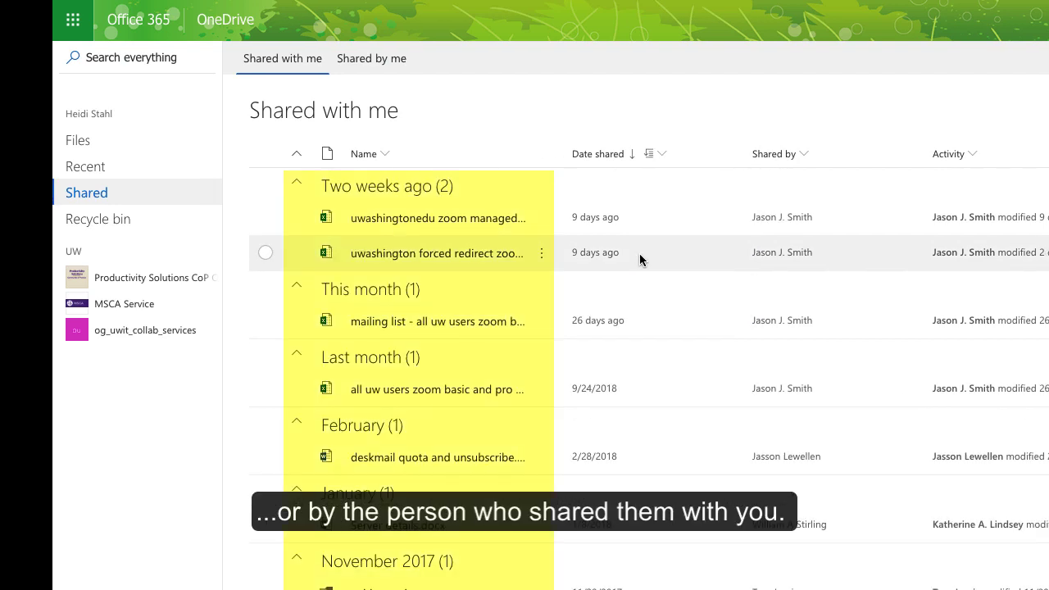
left_click(614, 138)
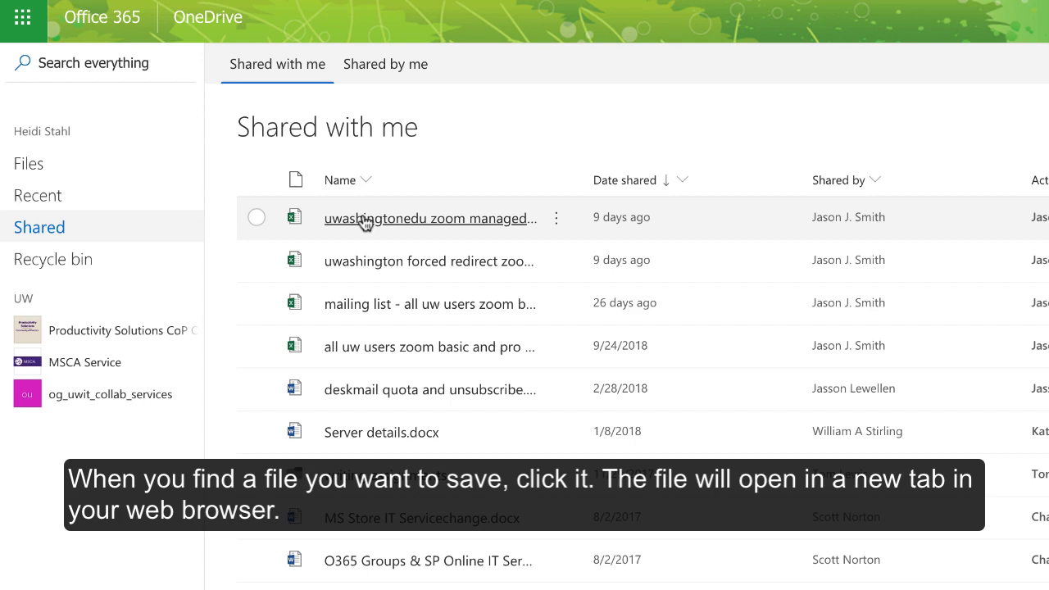
Step: Show the Save As download-a-copy choices for the zoom managed domain email list workbook
left_click(429, 218)
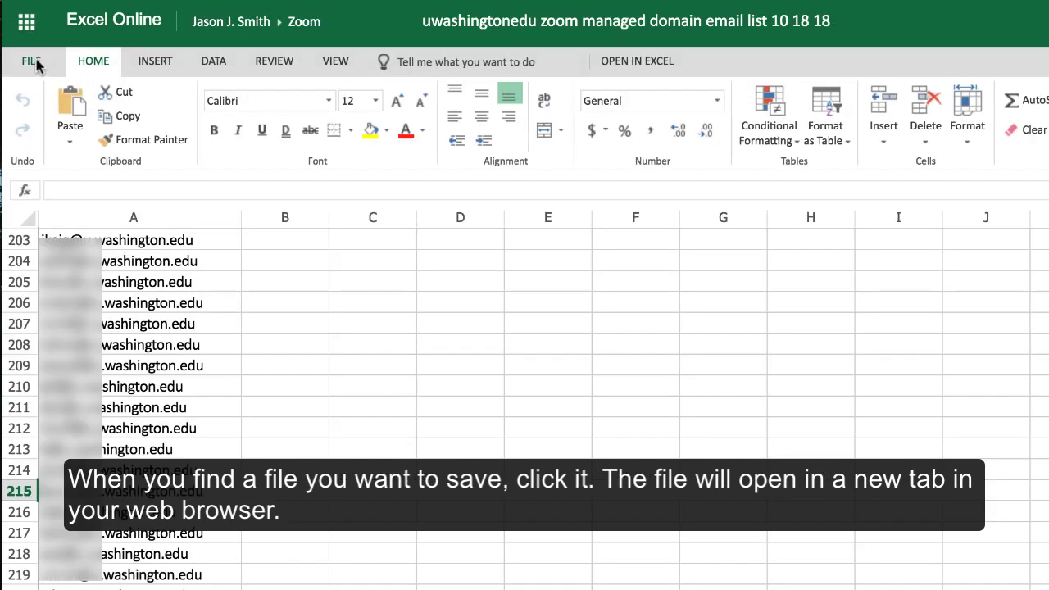
left_click(33, 60)
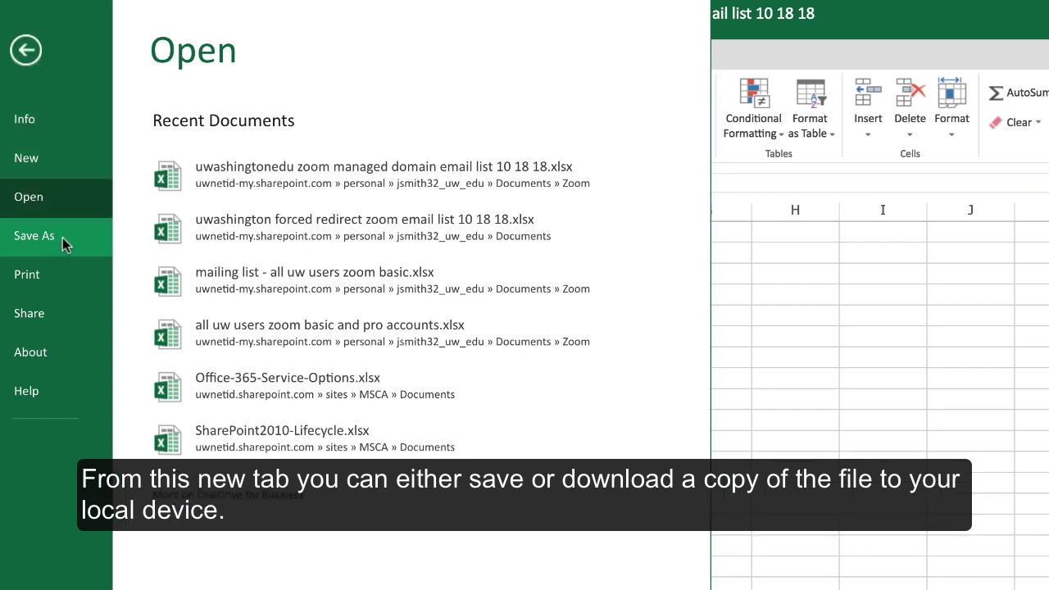
left_click(33, 236)
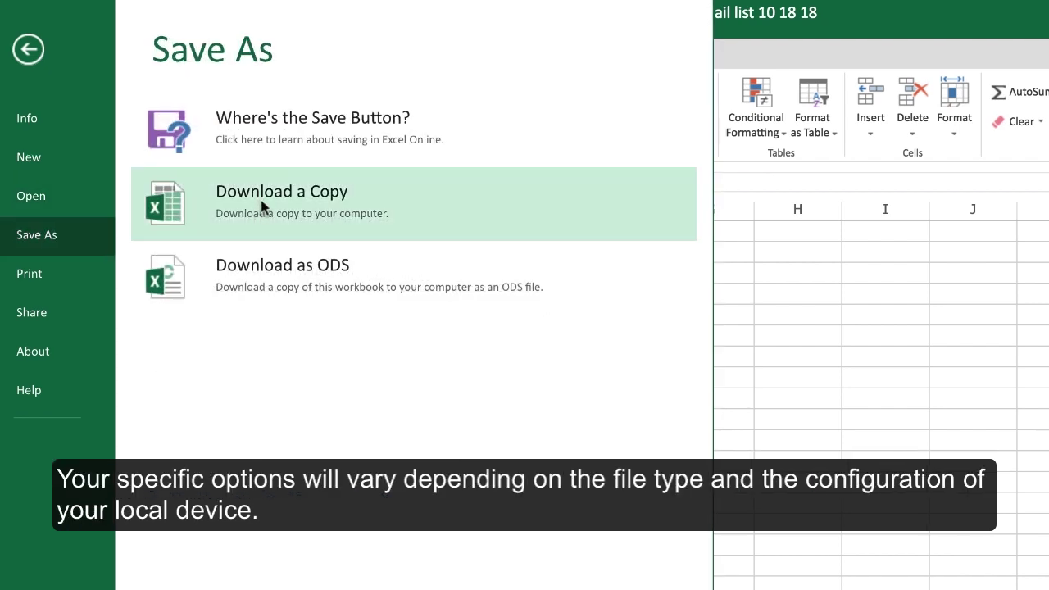
mouse_move(369, 223)
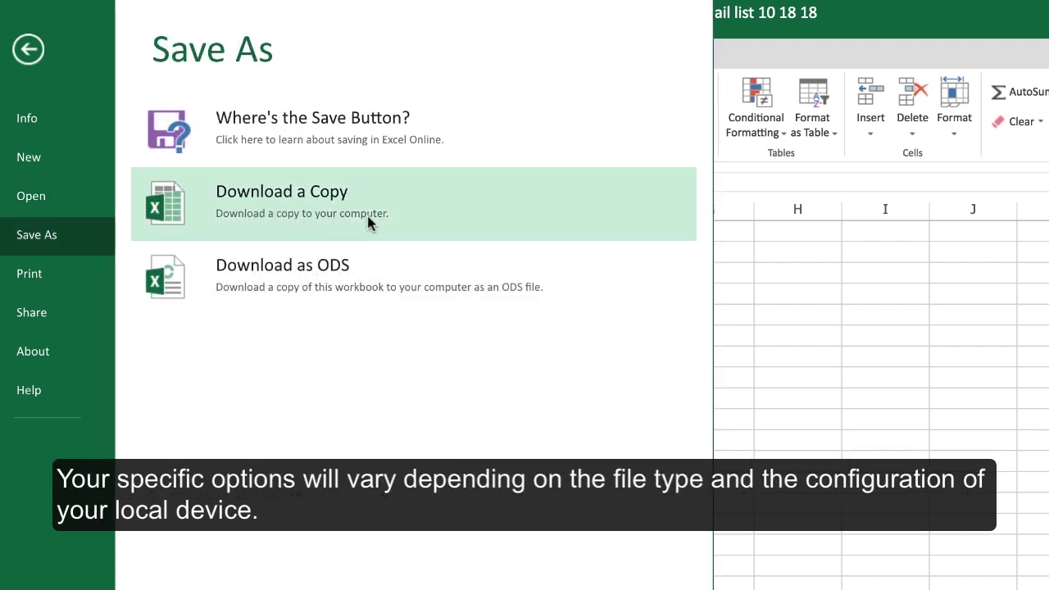
mouse_move(391, 223)
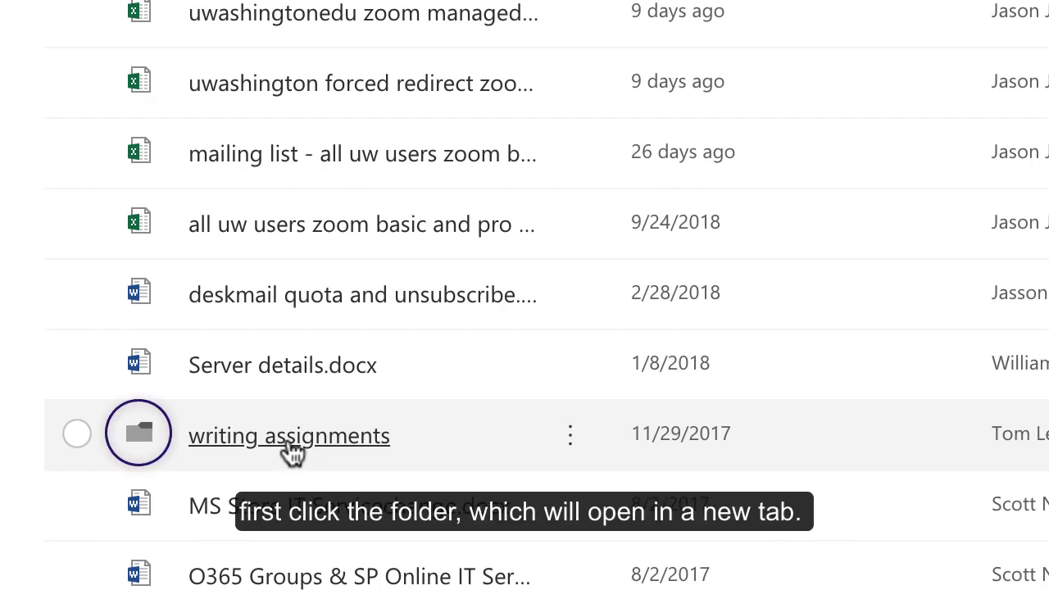
left_click(289, 436)
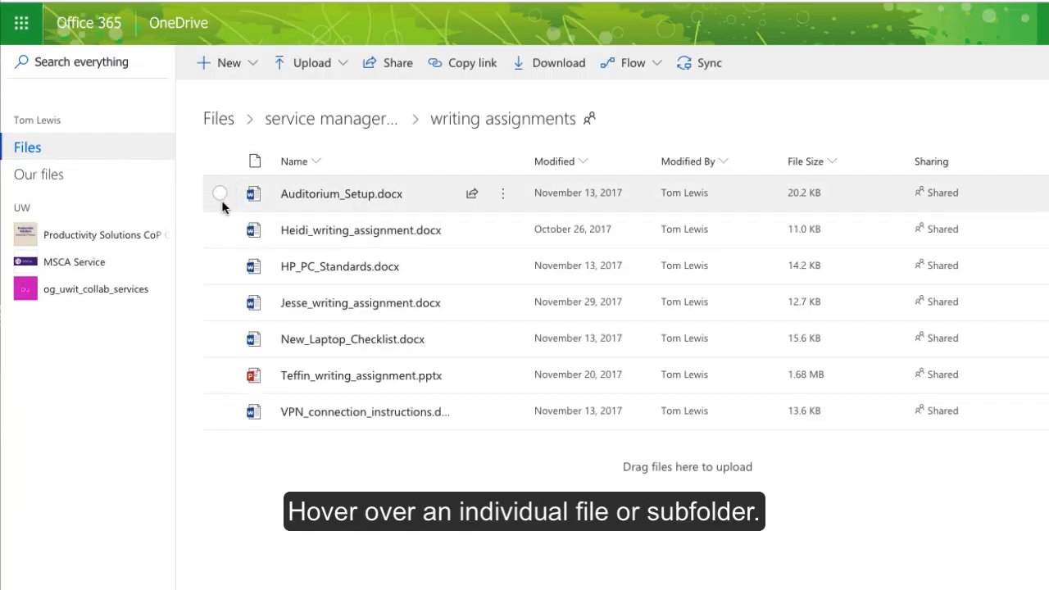
mouse_move(226, 271)
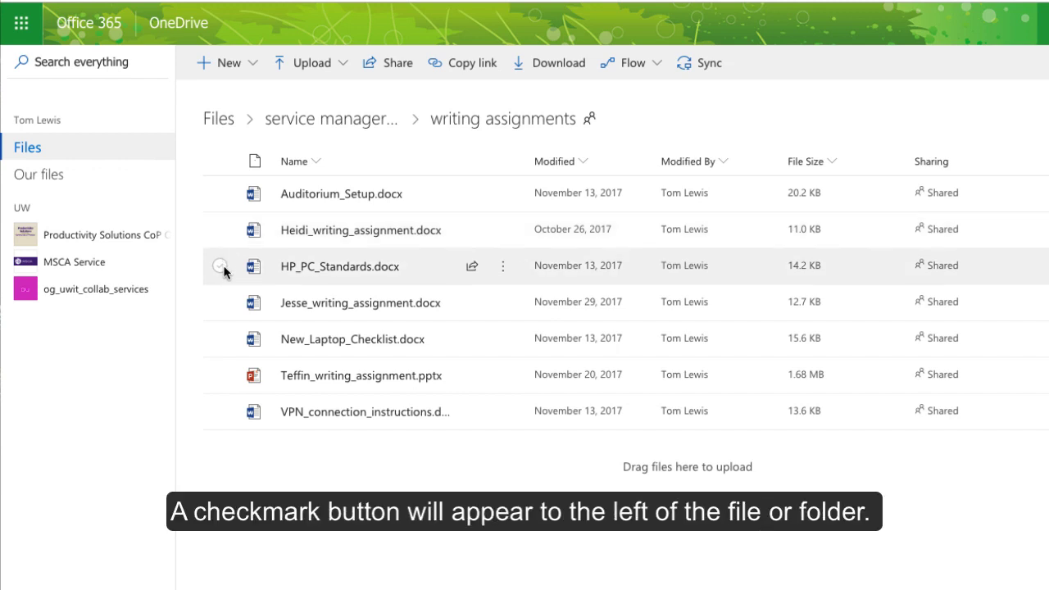
mouse_move(226, 302)
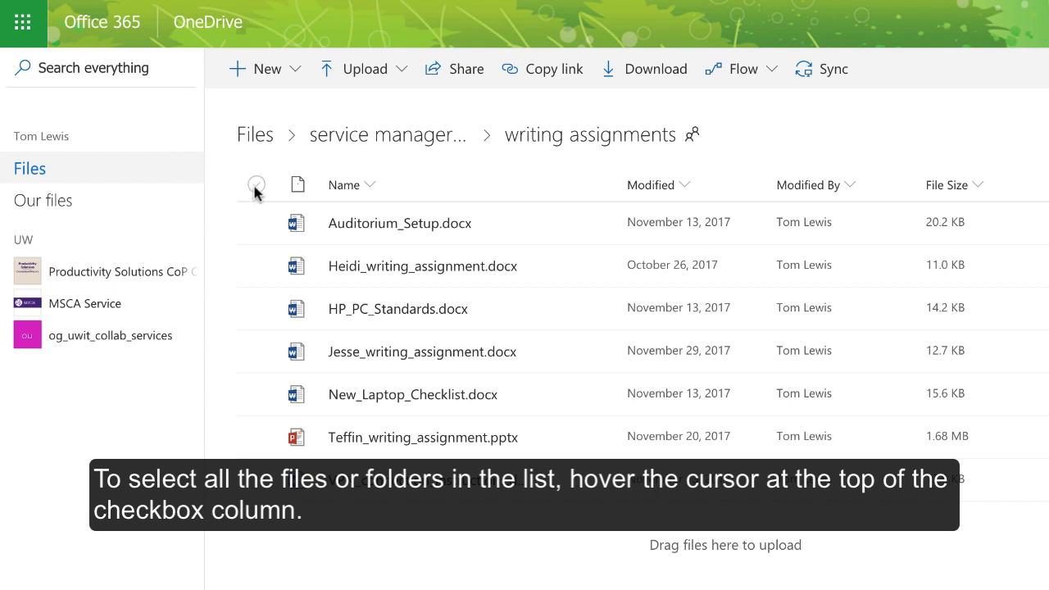
Step: Select every file in the writing assignments folder for bulk download or copy
left_click(256, 184)
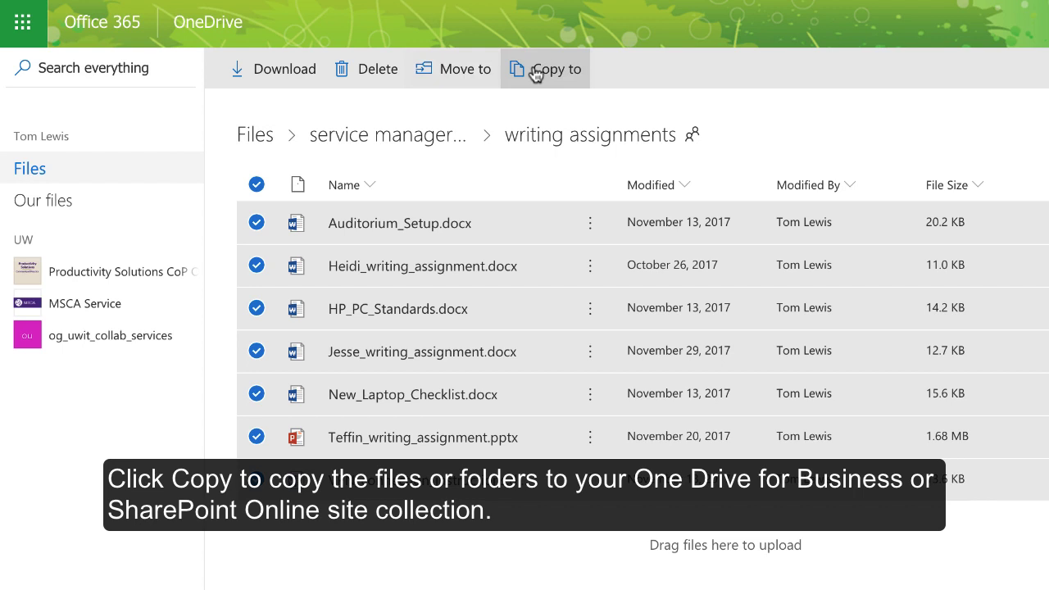
mouse_move(538, 75)
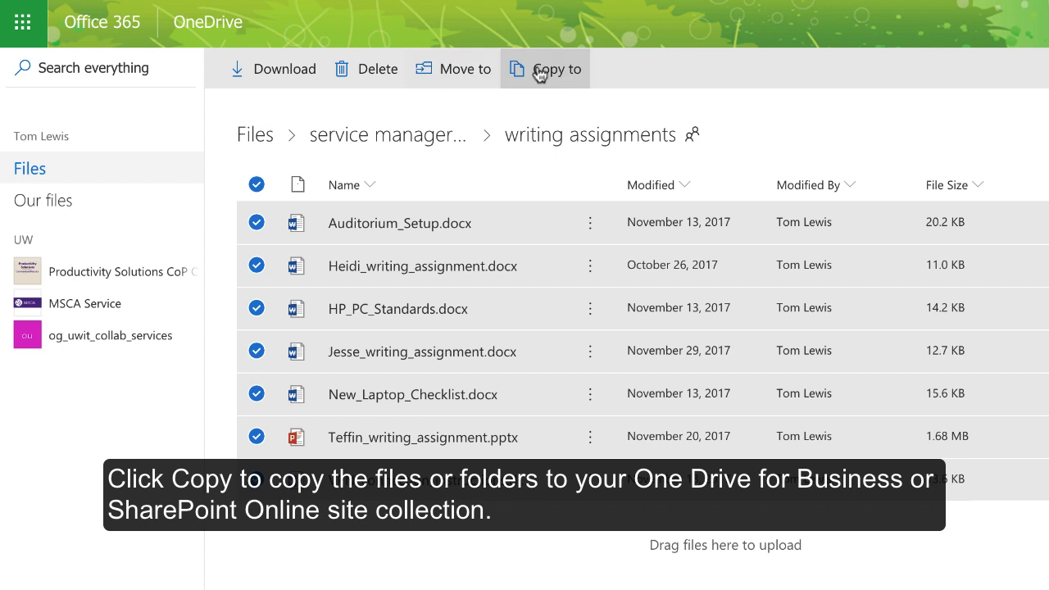